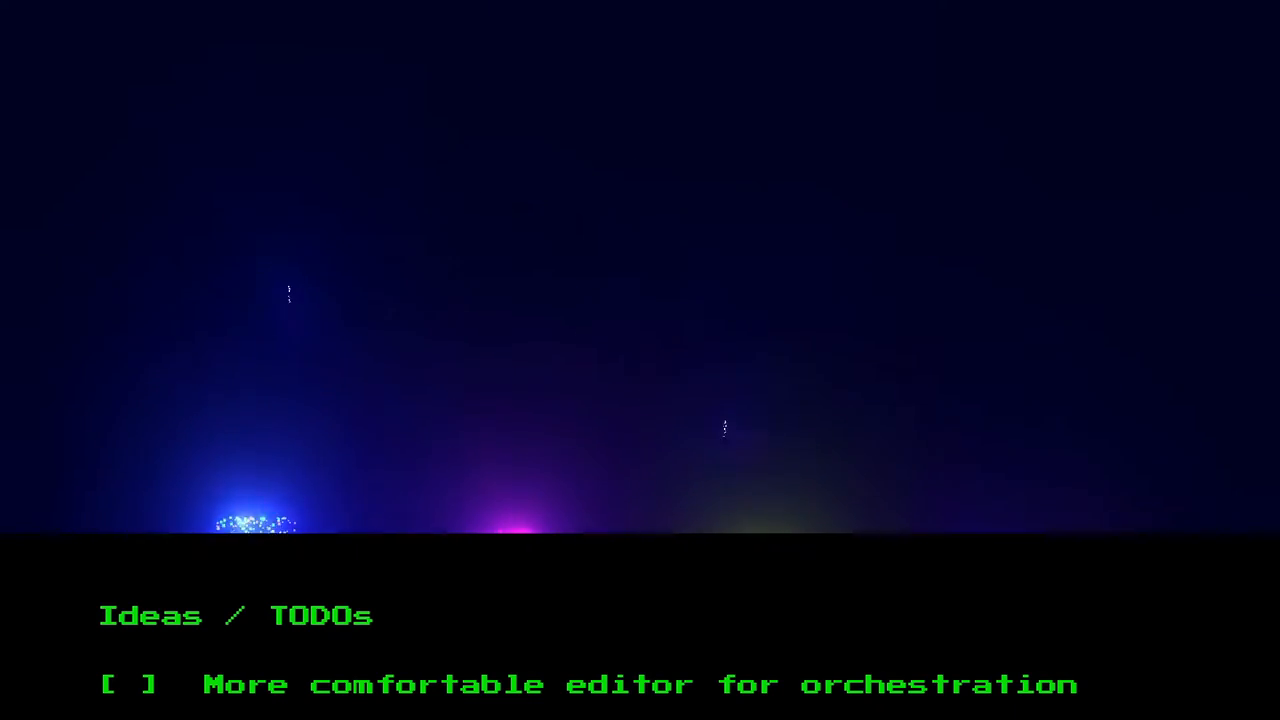
Step: Return to the setup screen and run the demo script's fountain and rocket show
key("Escape")
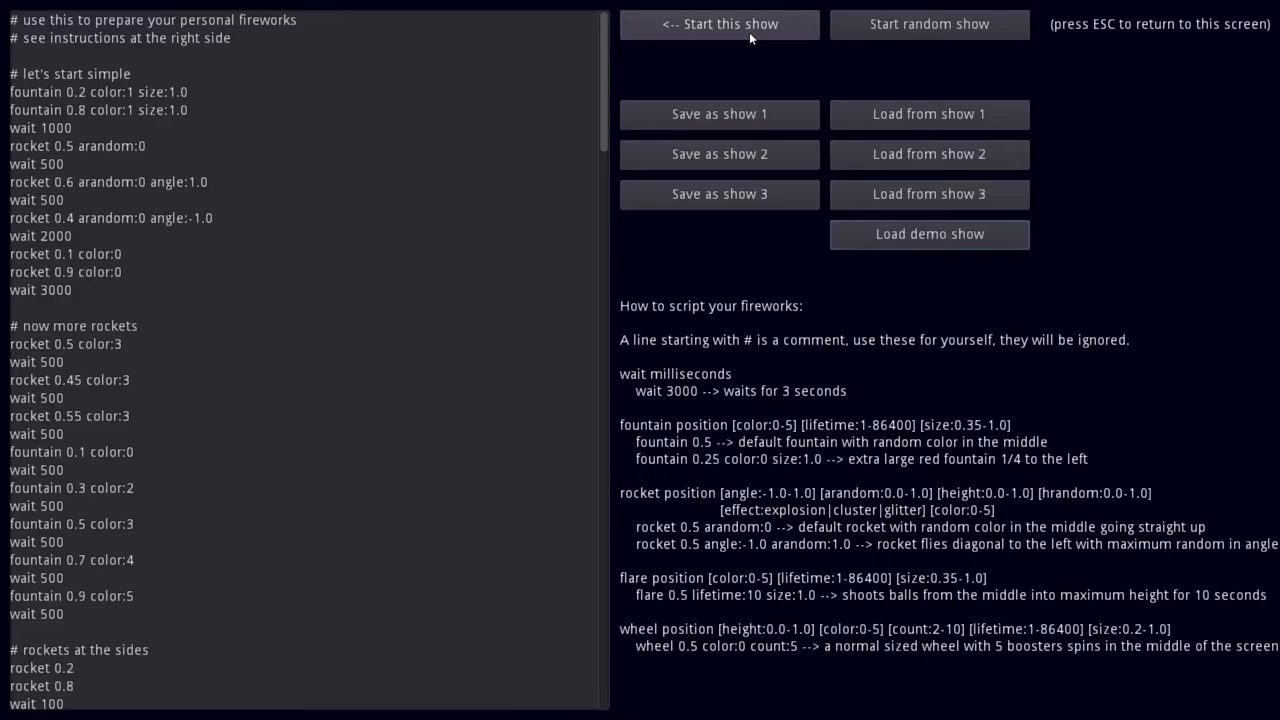
left_click(719, 23)
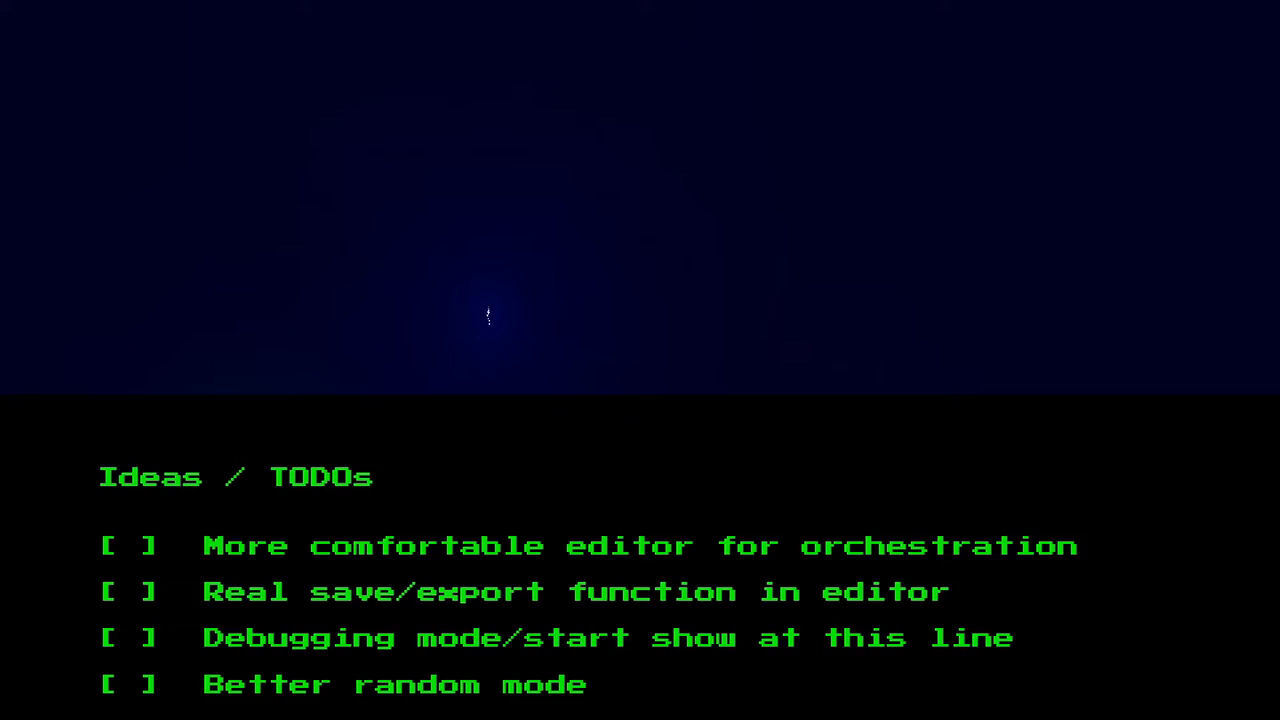
scroll("down", 3)
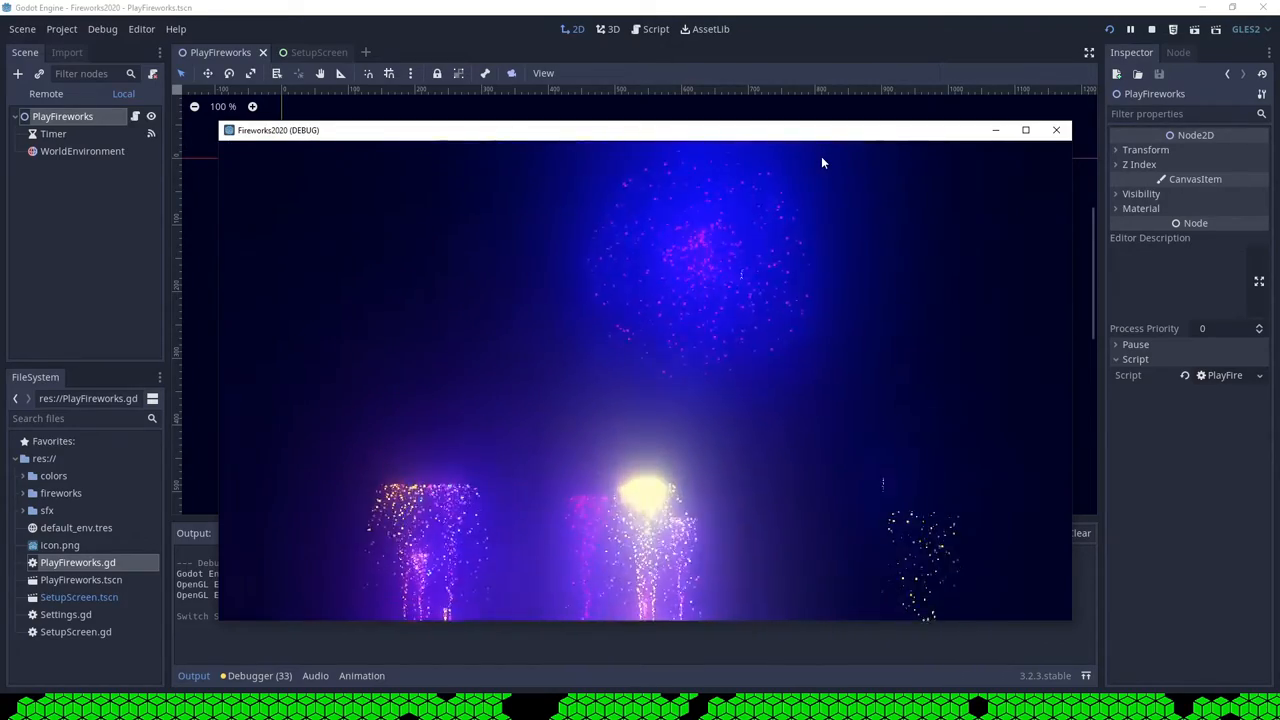
Step: Watch the fireworks, then exit to the script with 'rocket 0.5 effect:explosion color:2'
left_click(1025, 130)
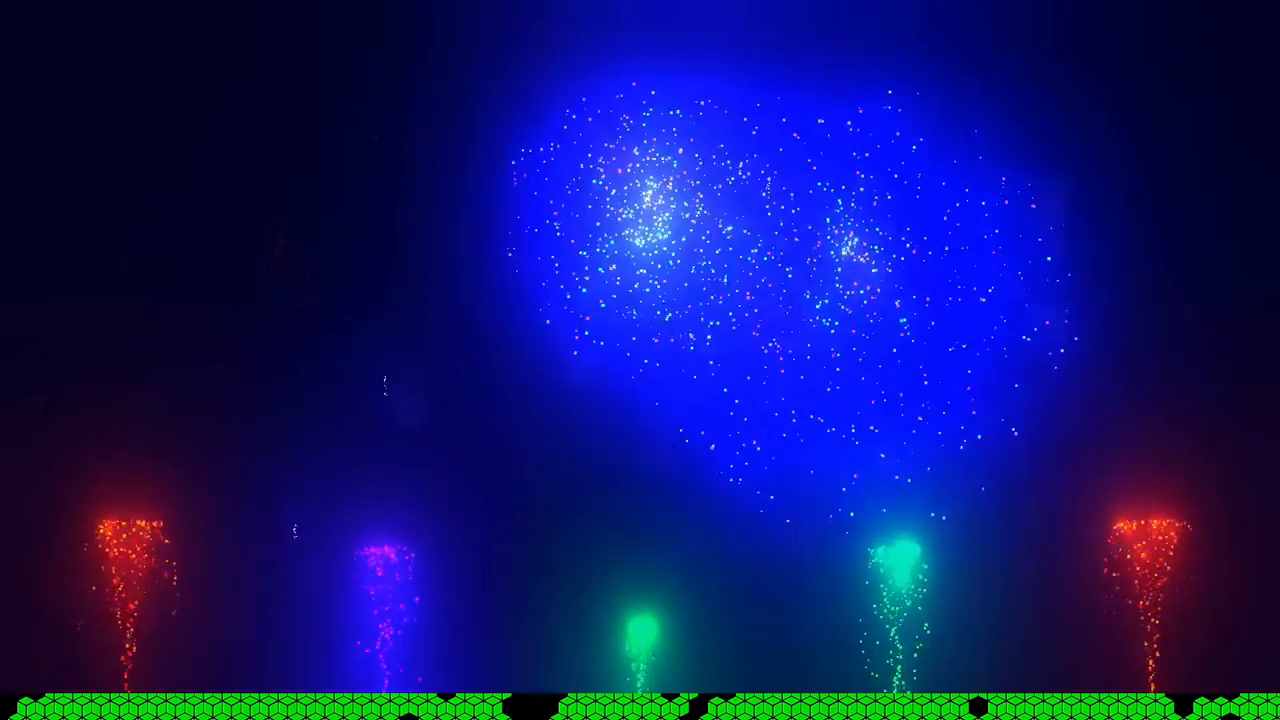
key("Escape")
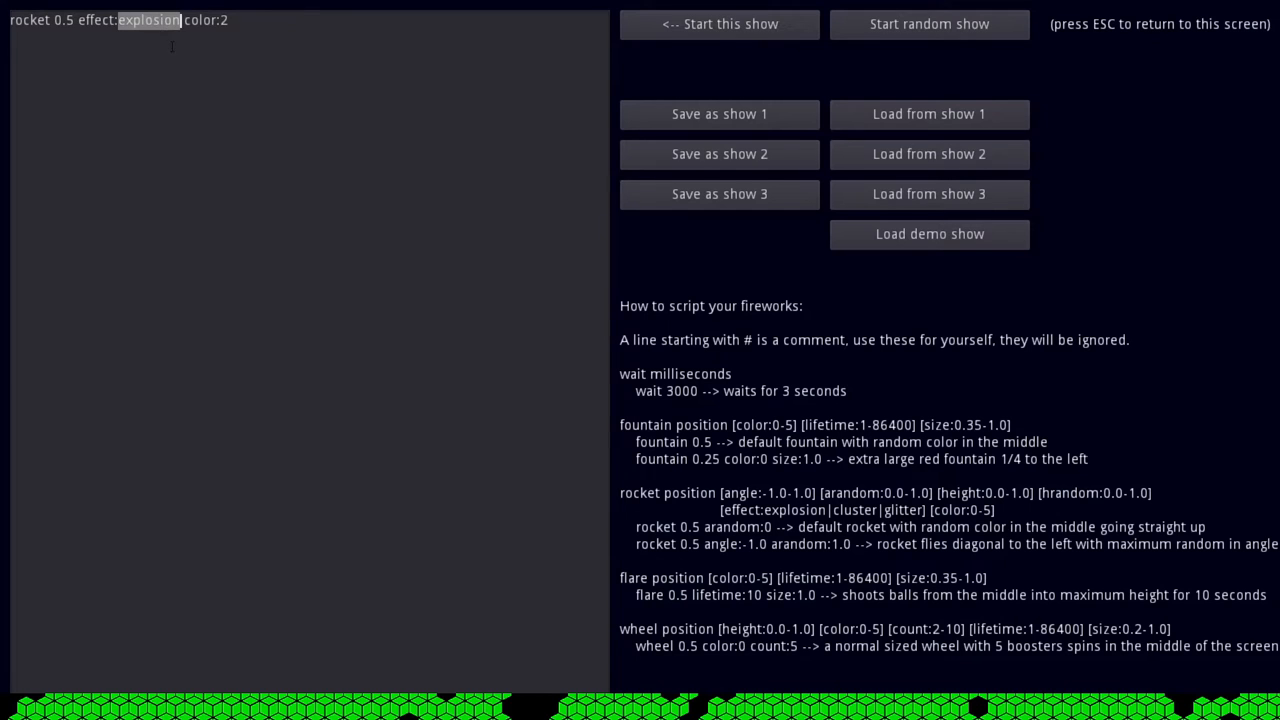
Step: Change the rocket effect to glitter with color:1 and launch the single-rocket show
type("glitter")
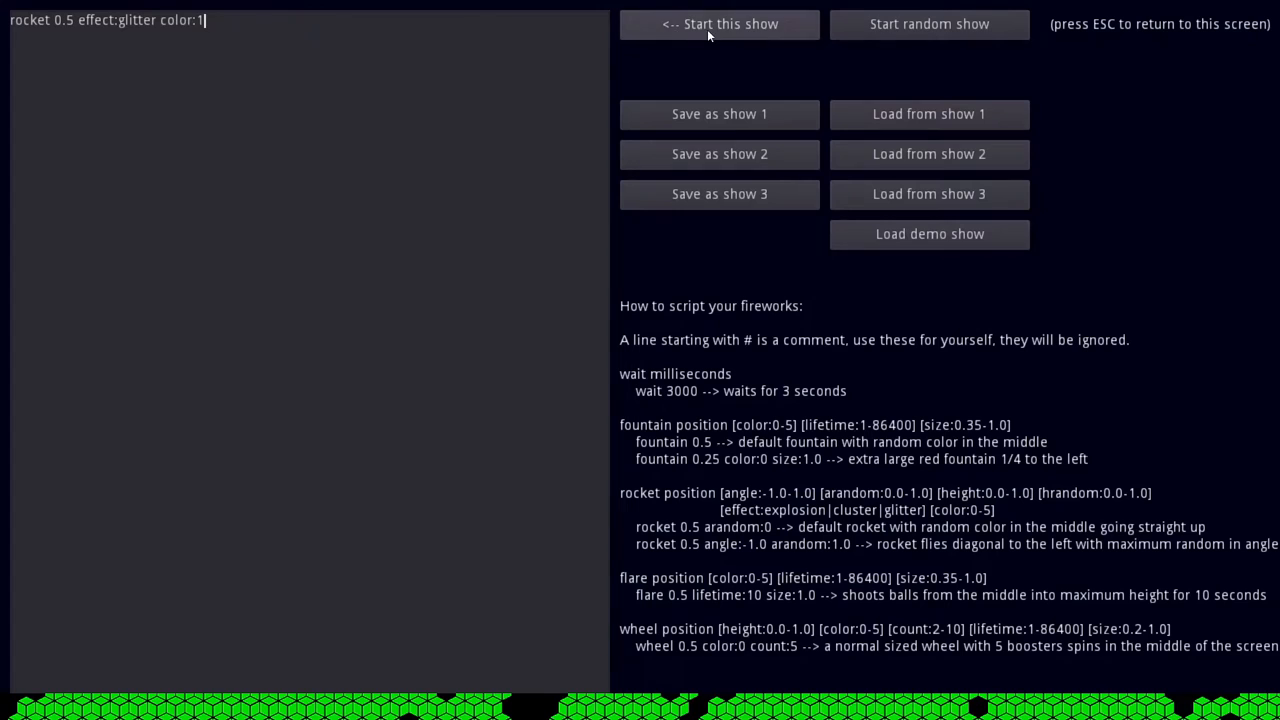
left_click(719, 24)
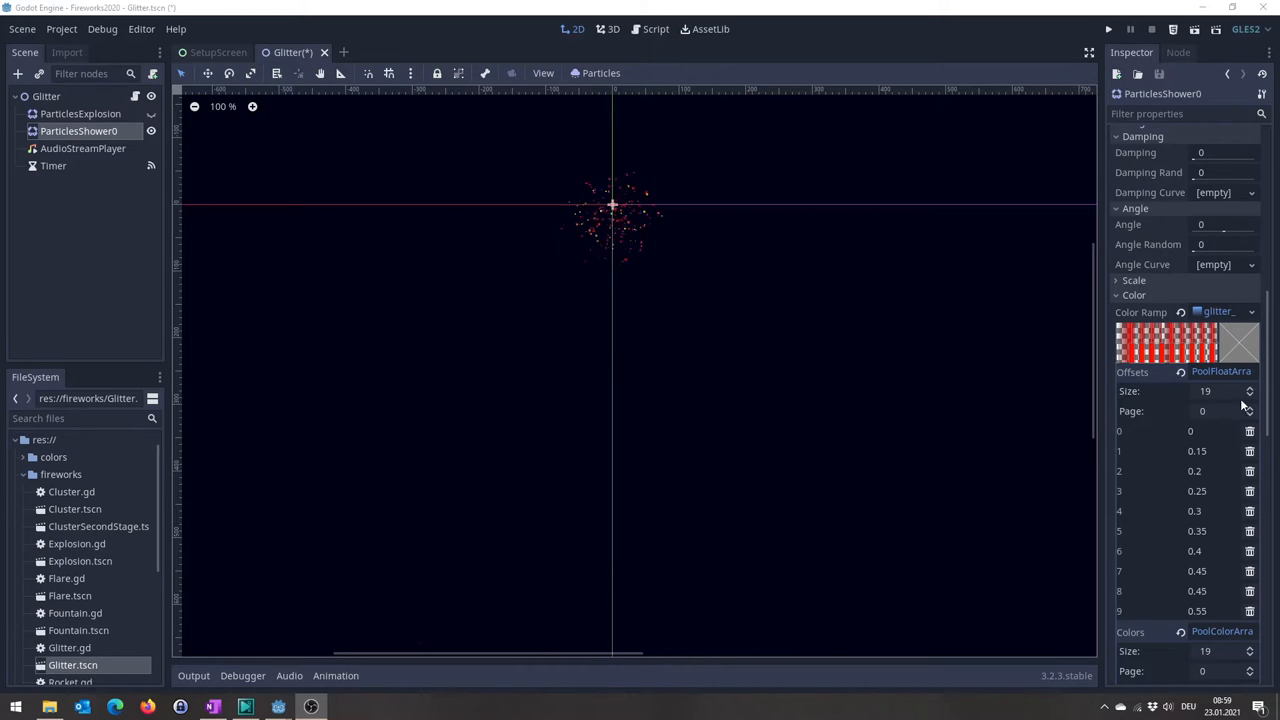
Step: Review ParticlesShower0's Color Ramp and Hue Variation curve, then switch to the running game
scroll("down", 3)
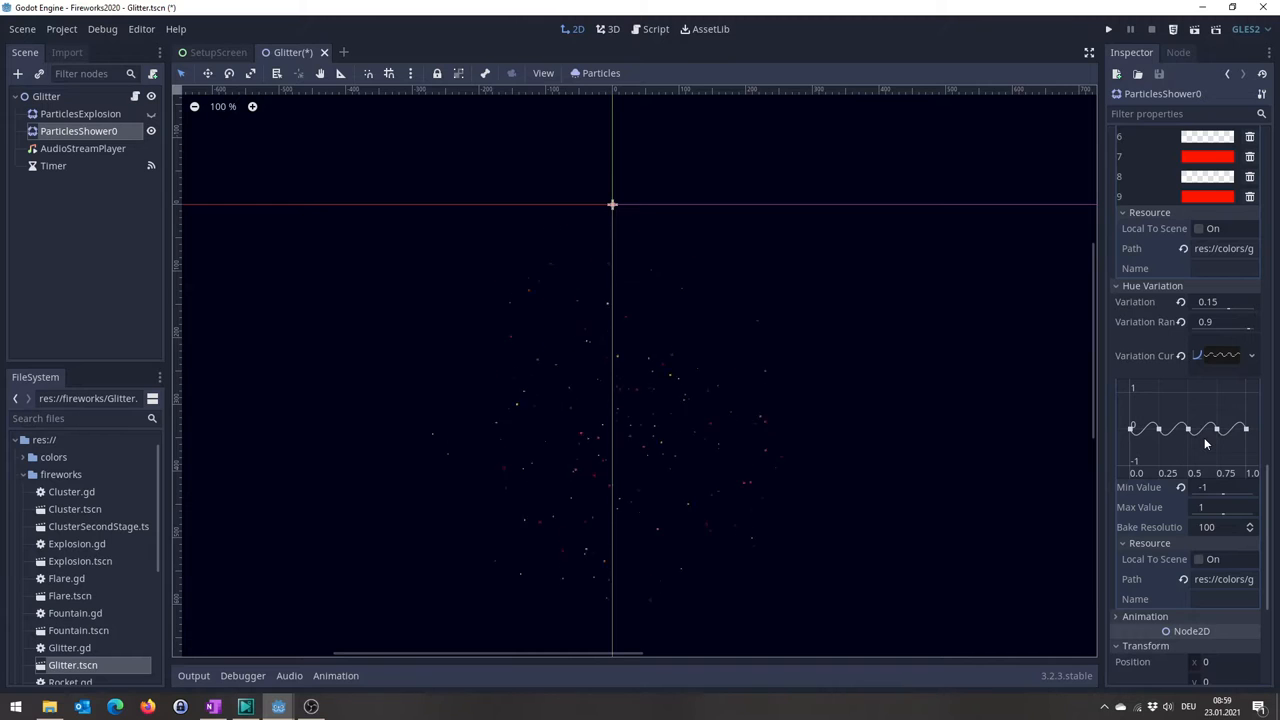
left_click(1108, 28)
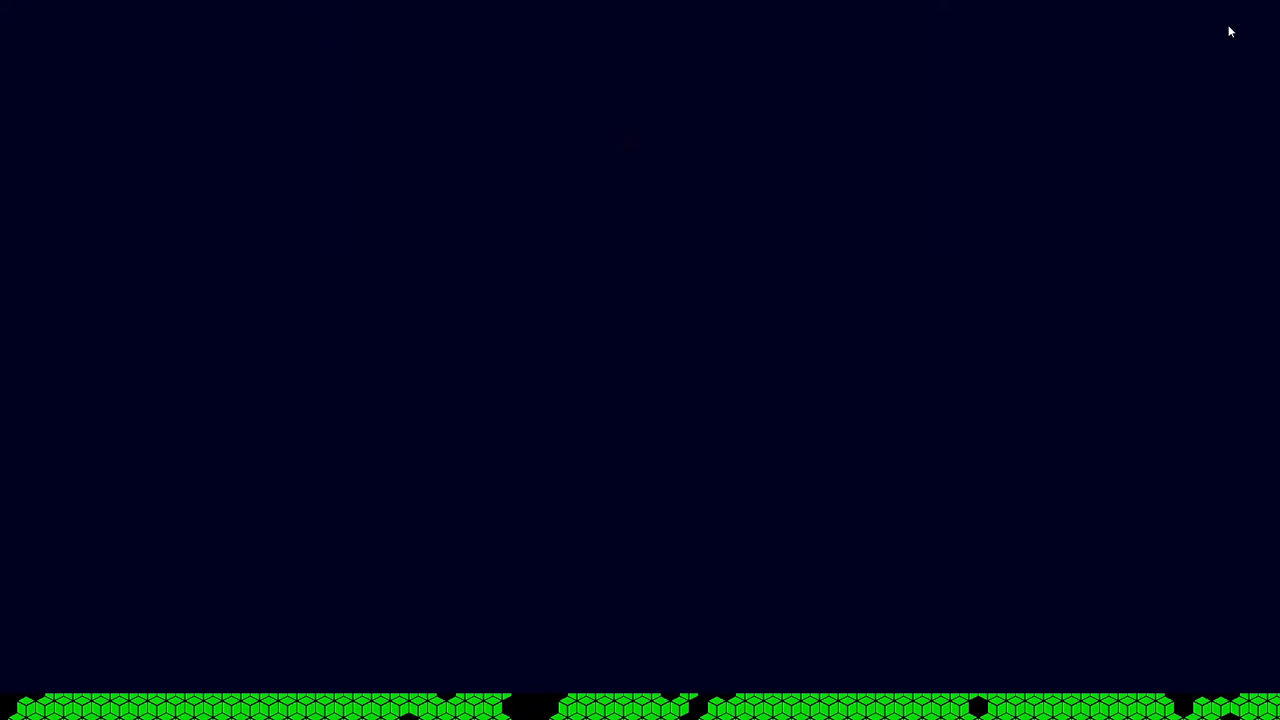
Step: Replace color:2 with lifetime:4 on the cluster rocket line and launch it
key("Escape")
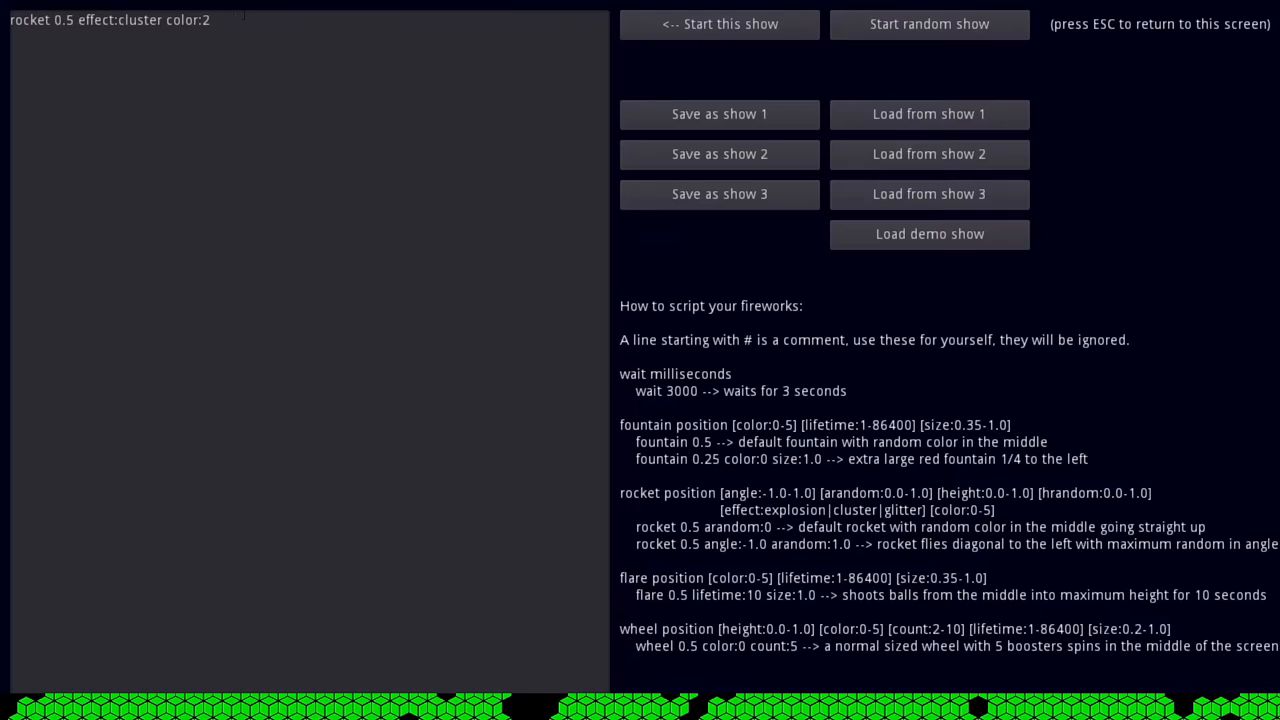
double_click(187, 20)
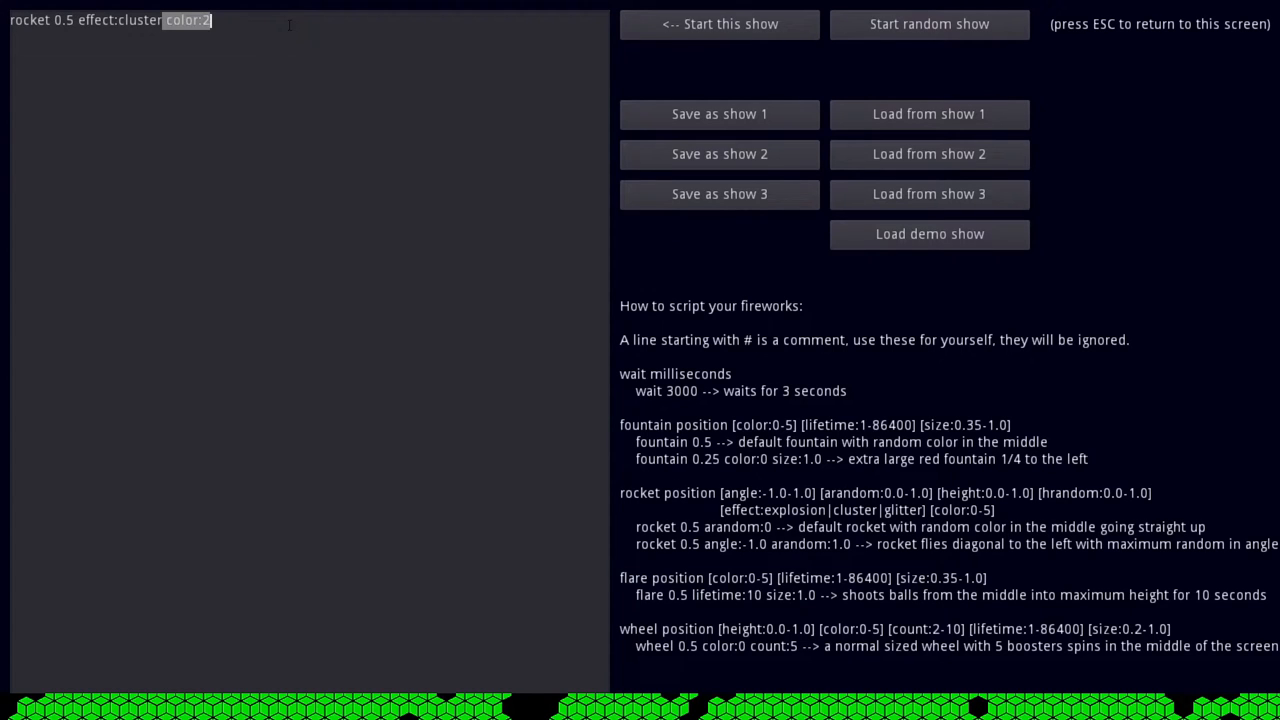
left_click(719, 24)
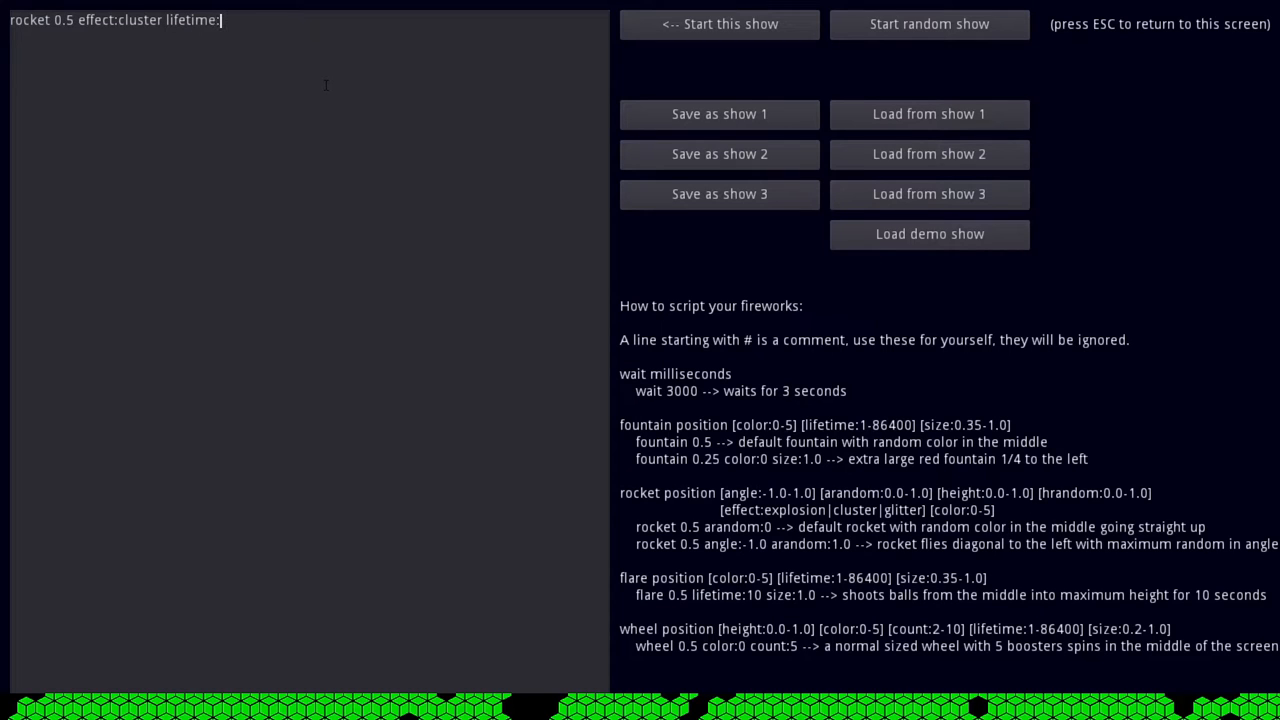
type("4")
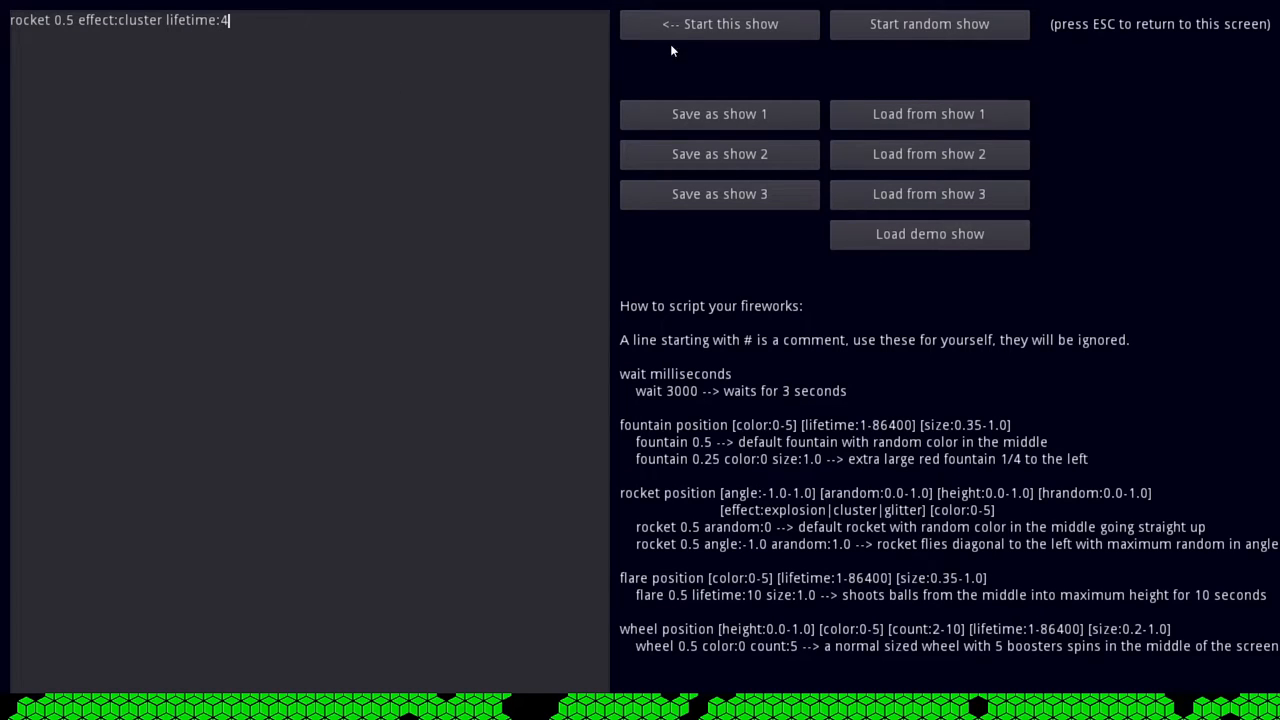
left_click(719, 24)
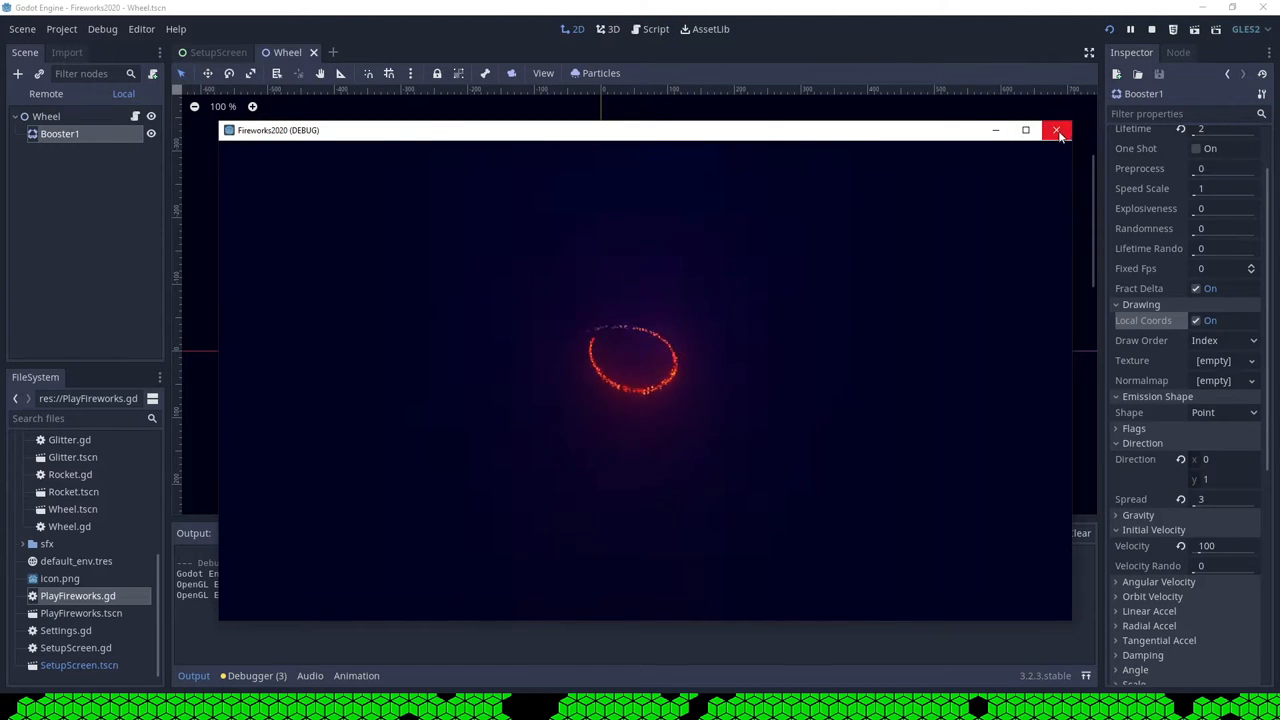
Step: Close the game, uncheck Booster1's Local Coords, and view Wheel.gd's rotation code
left_click(1057, 131)
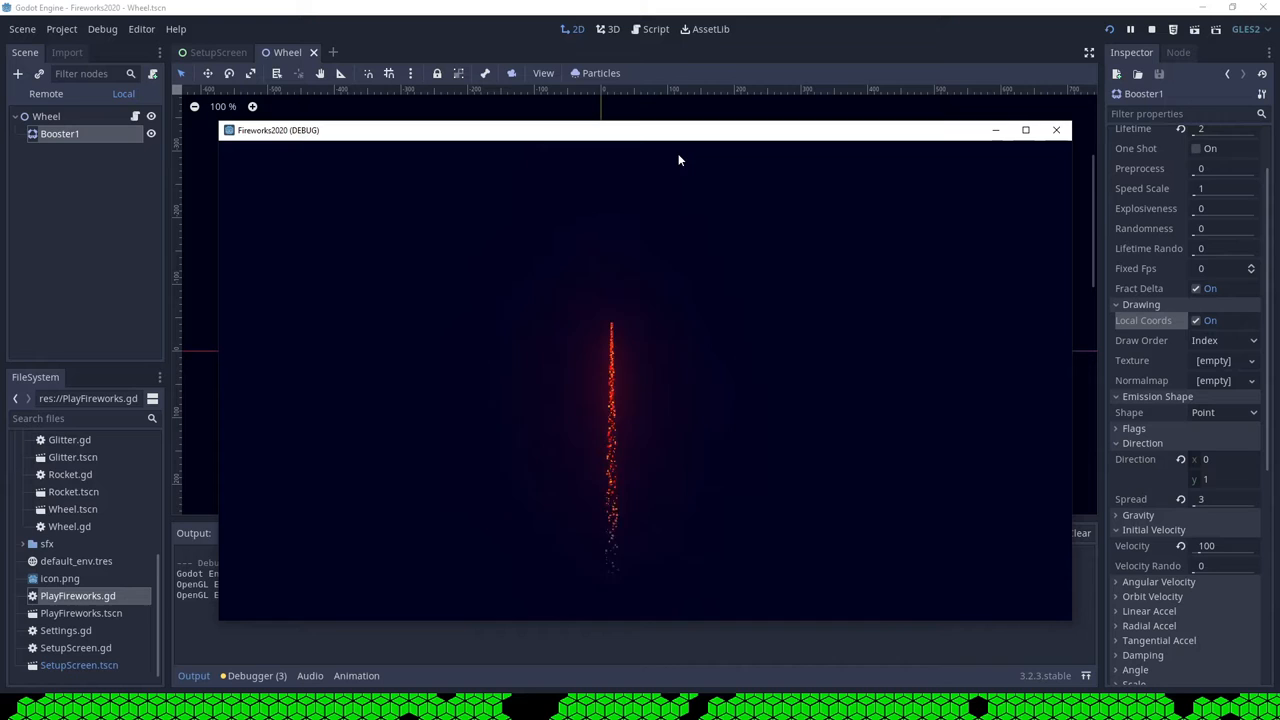
mouse_move(1056, 130)
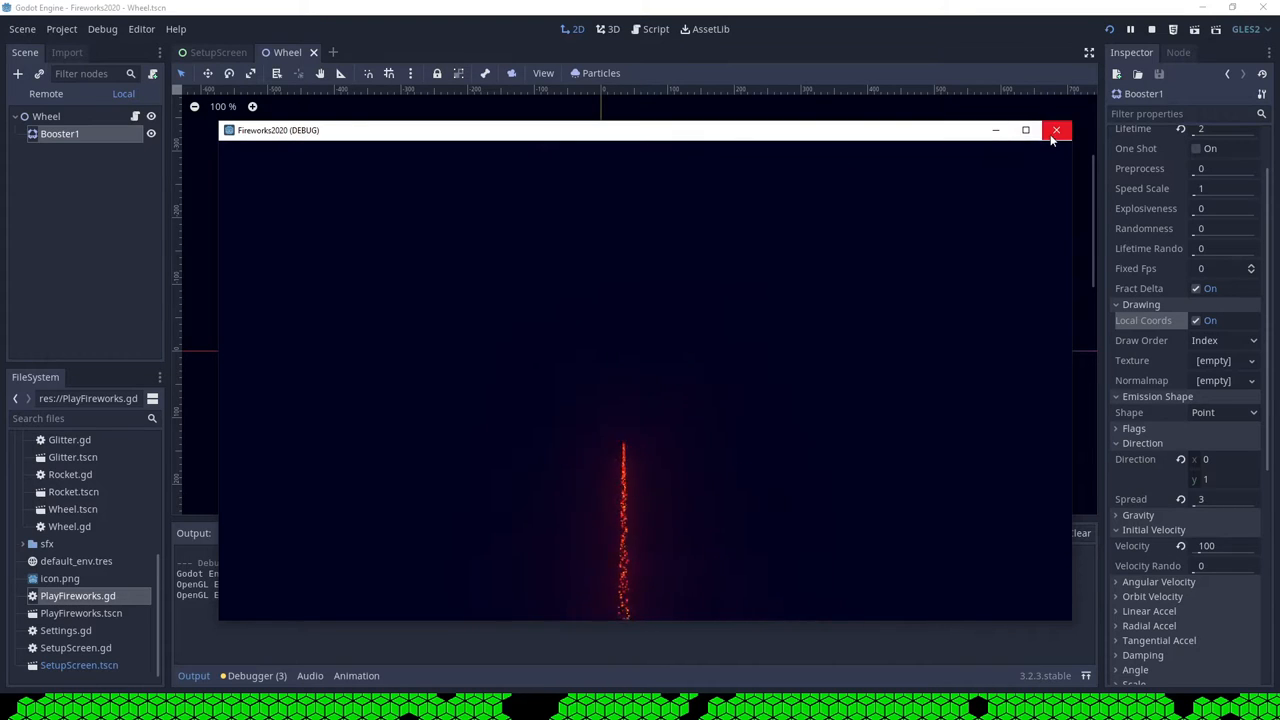
left_click(1056, 130)
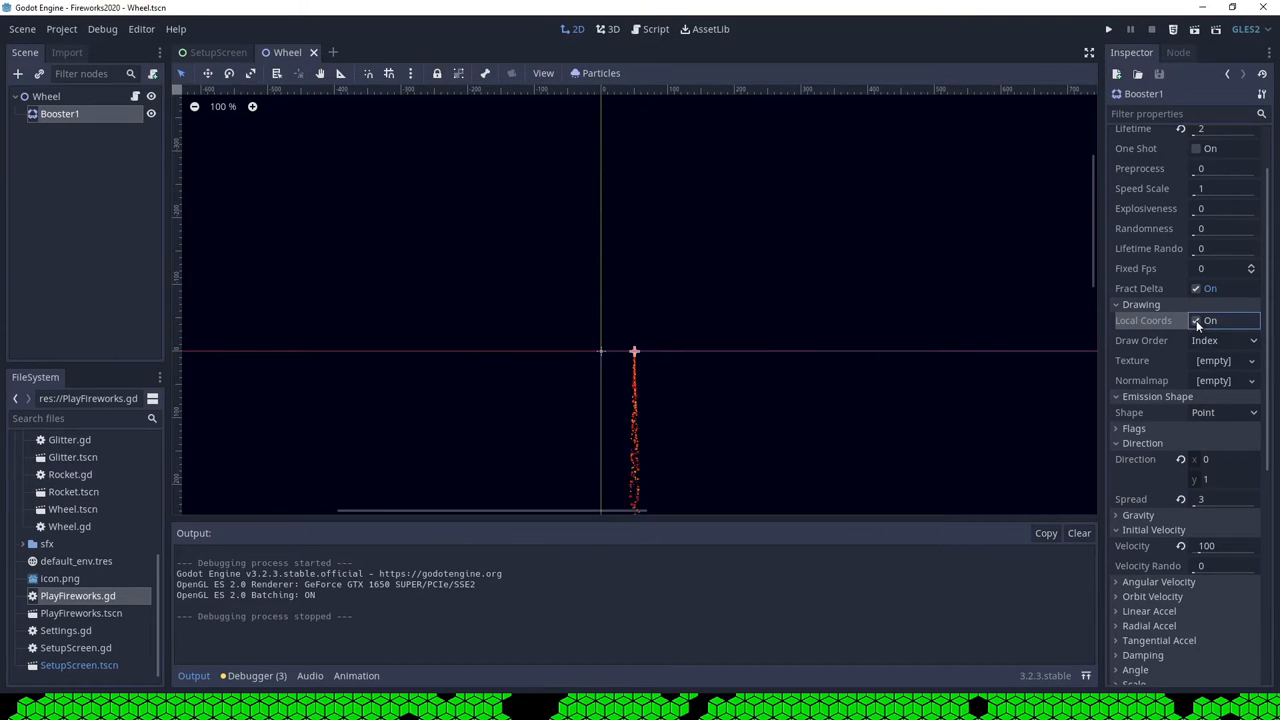
left_click(1196, 320)
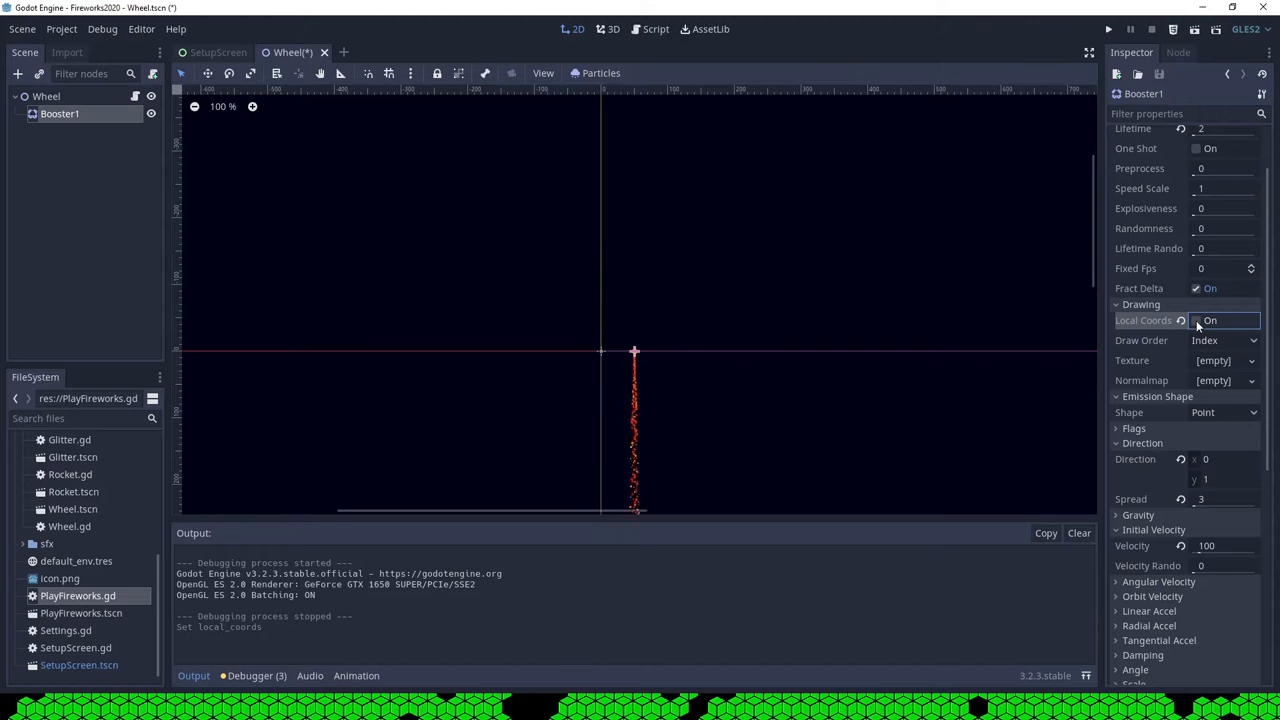
left_click(1107, 29)
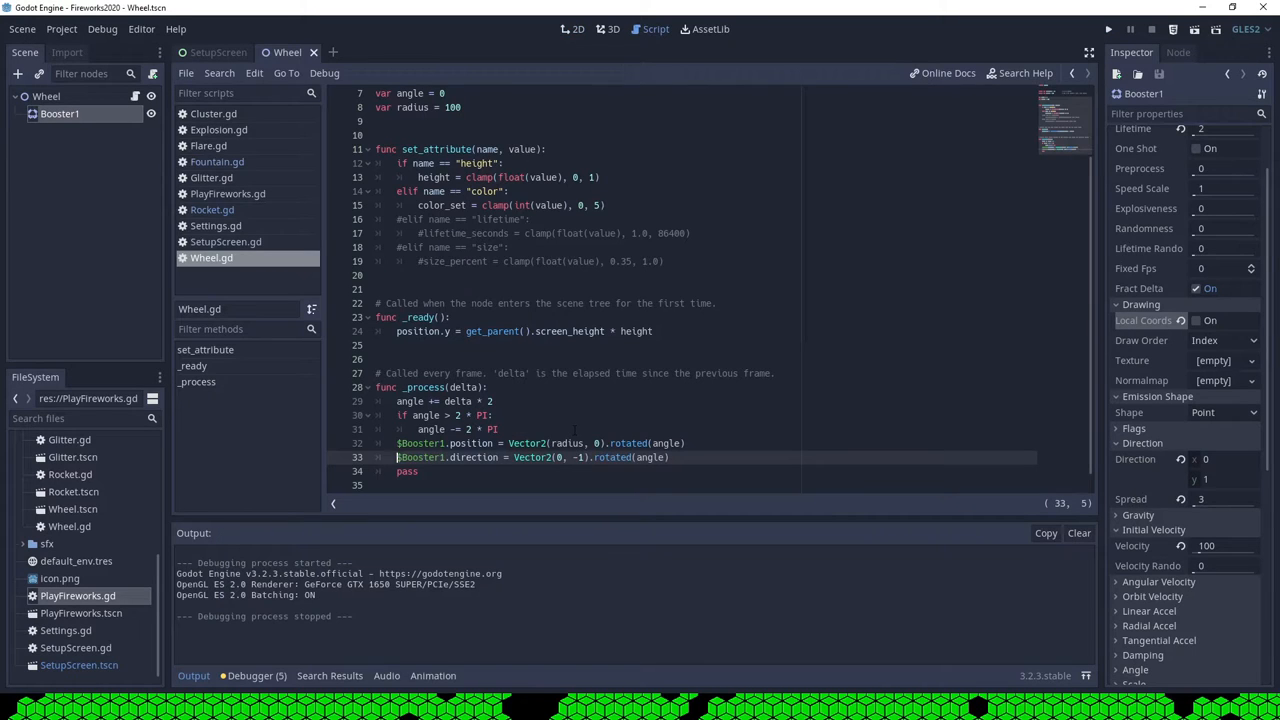
Step: Run the project, start the wheel show, and maximize the debug window
left_click(1108, 29)
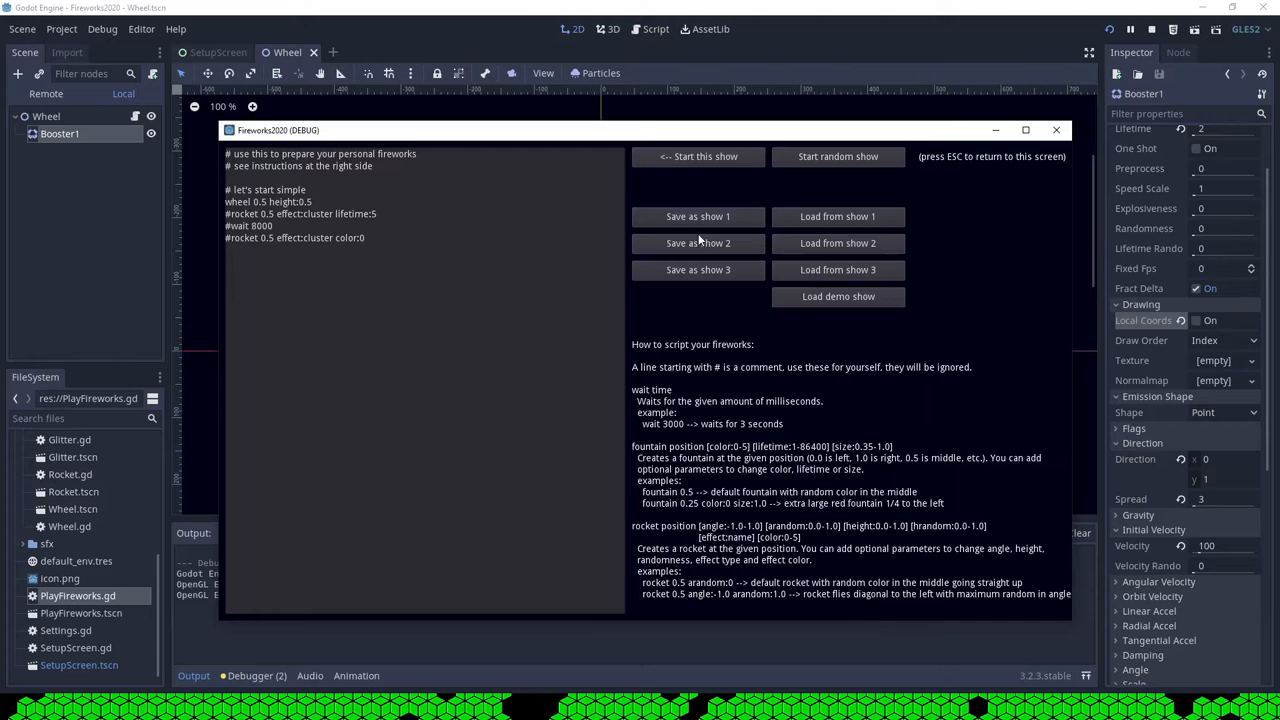
left_click(697, 156)
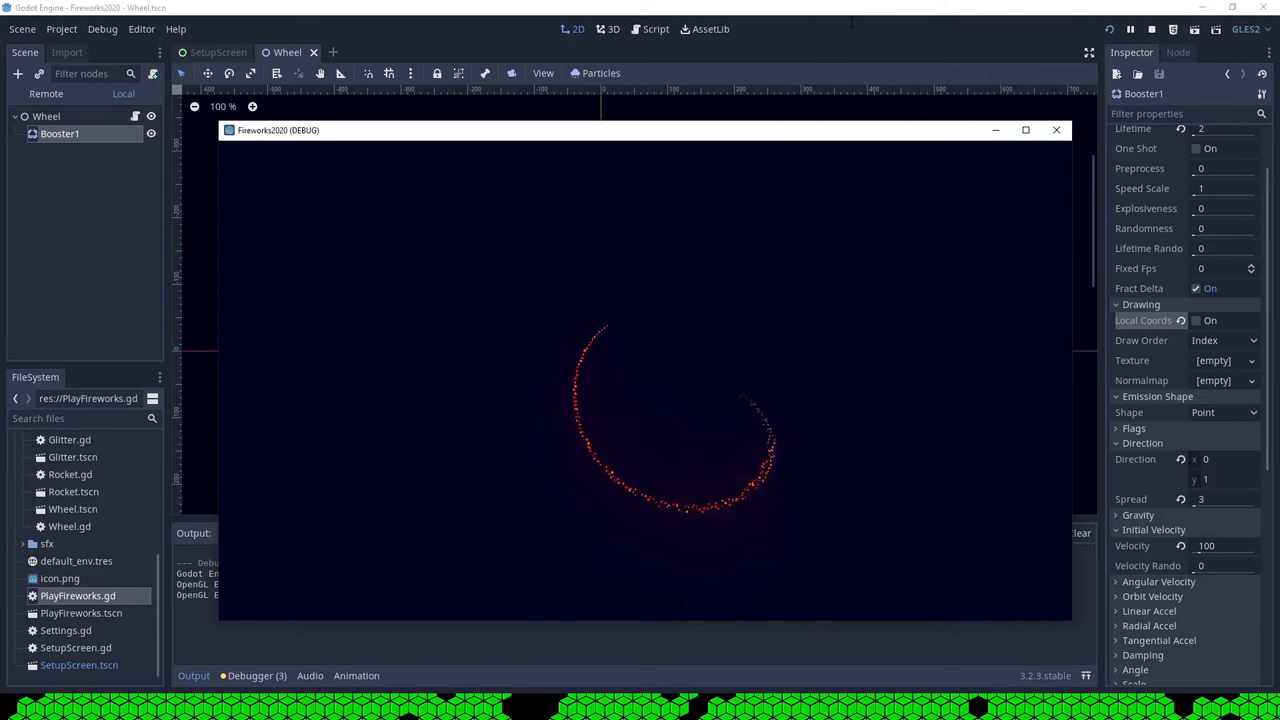
left_click(1025, 130)
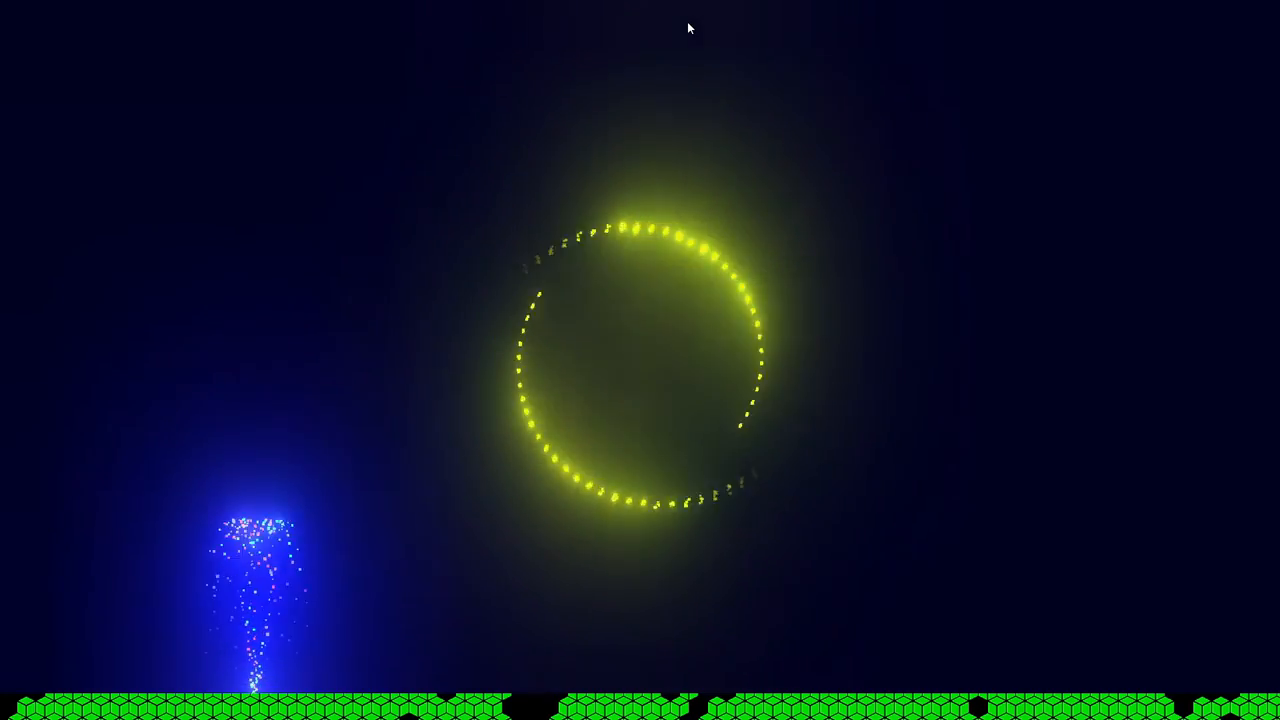
Step: Launch the edited wheel show, then relaunch it with a larger wheel size
key("Escape")
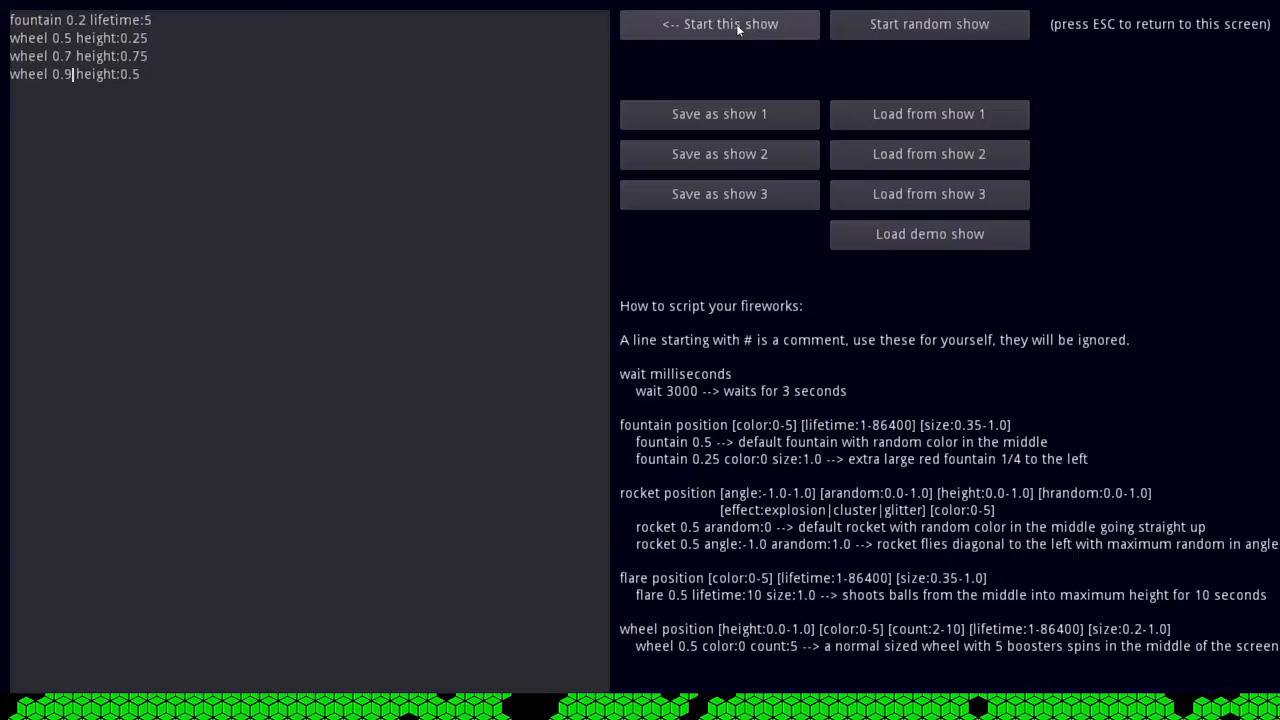
left_click(719, 24)
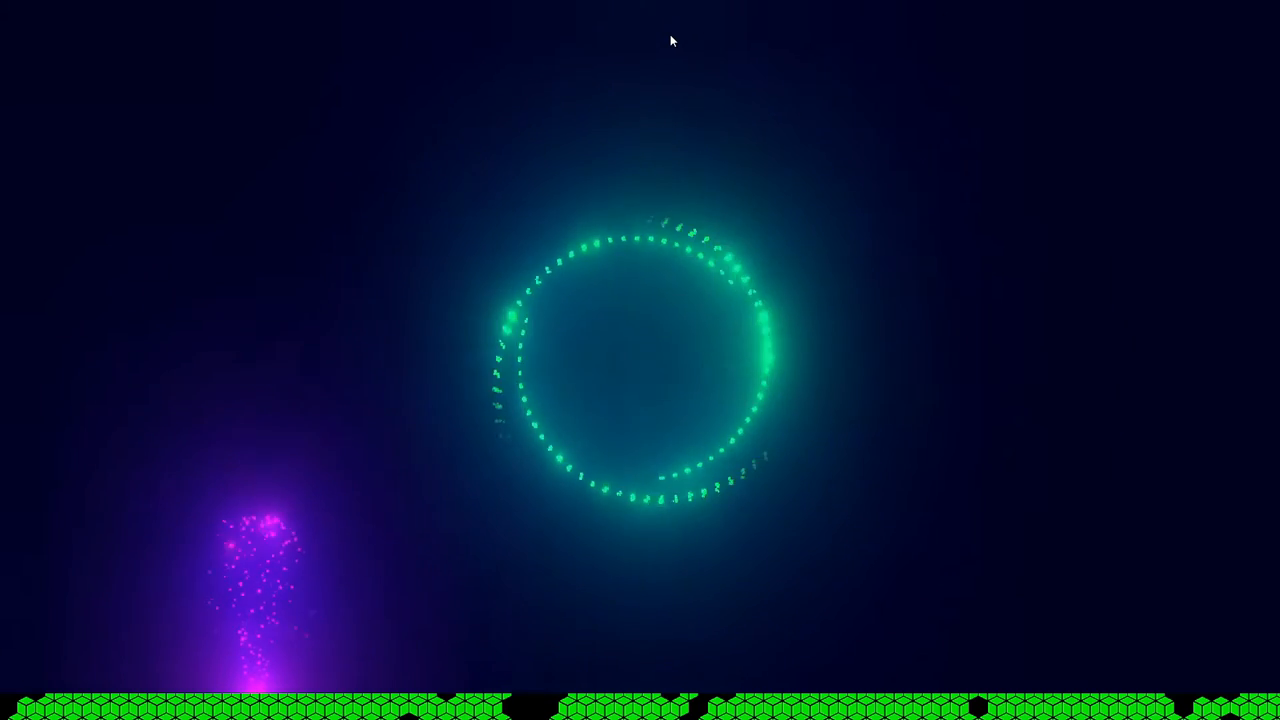
key("Escape")
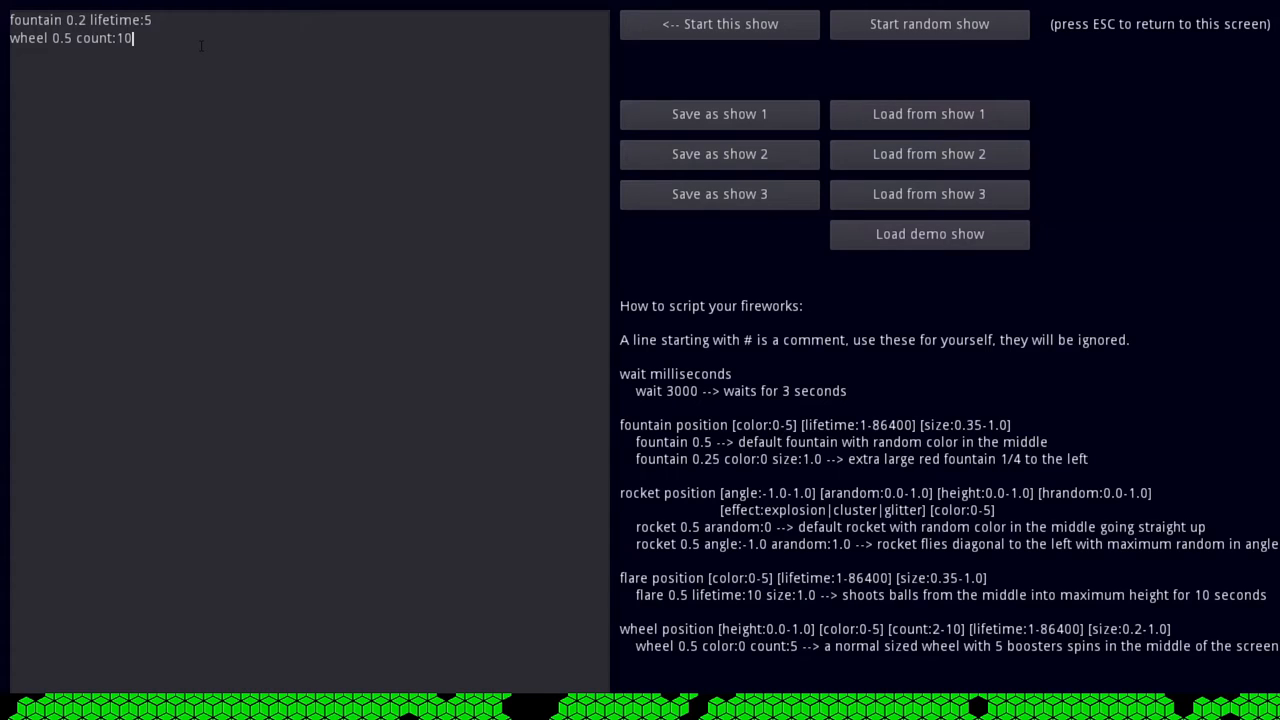
type("size:1")
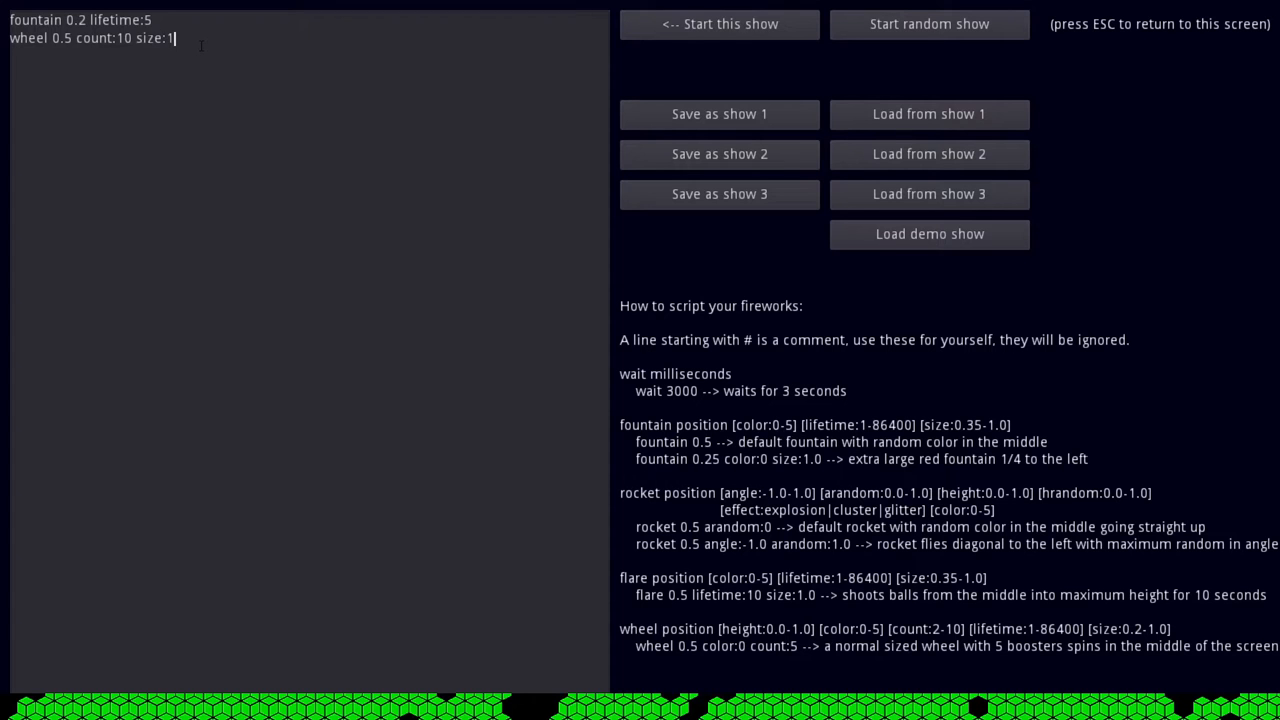
left_click(719, 24)
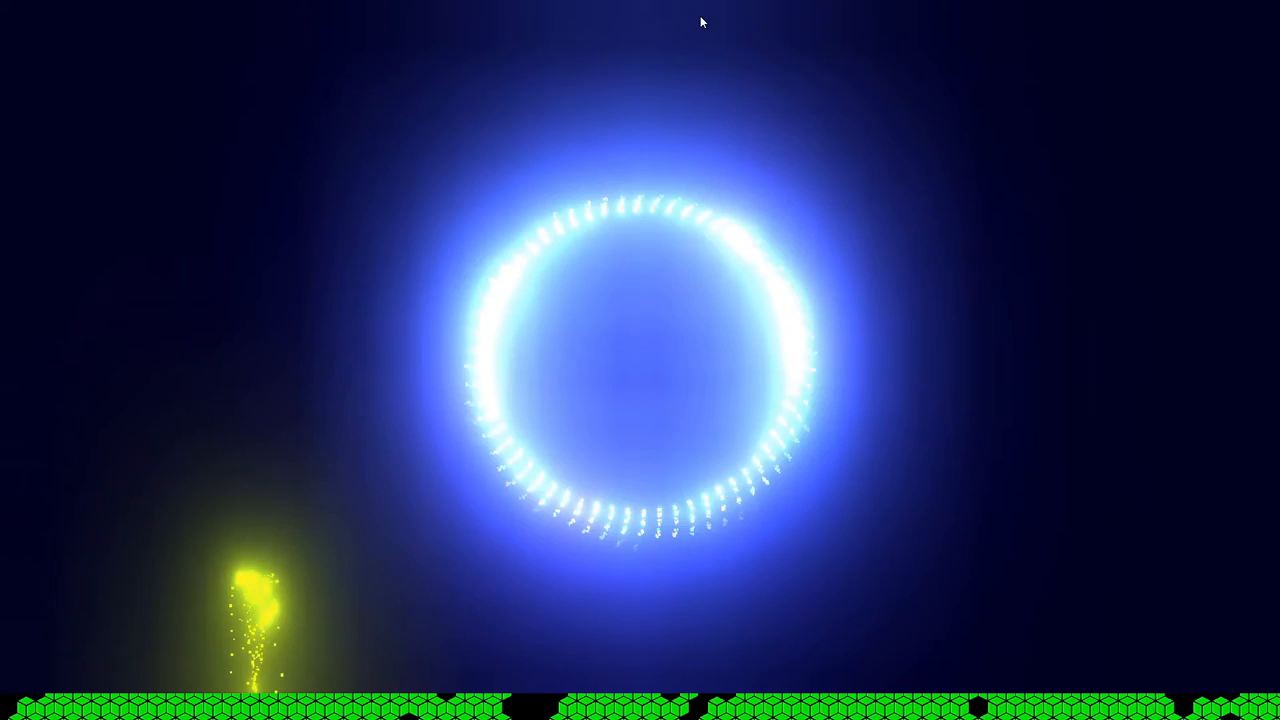
Step: Change the wheel line's booster count and play the show with two wheels
key("Escape")
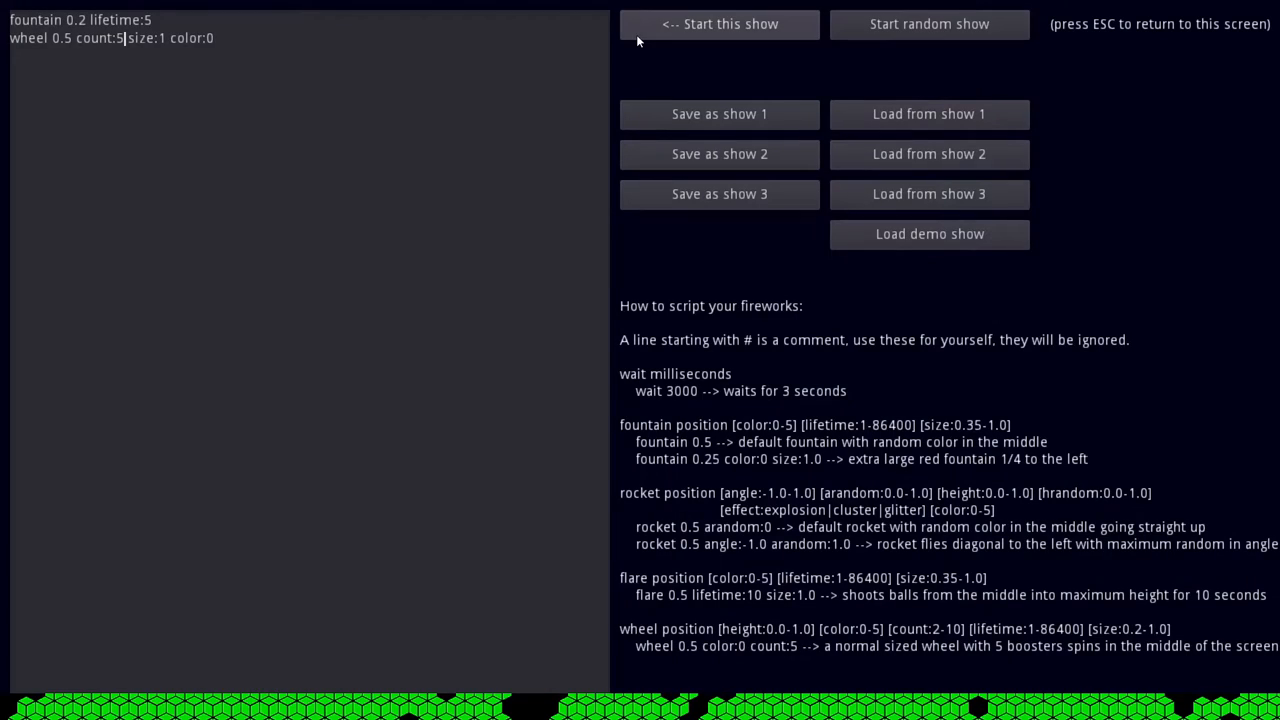
left_click(719, 24)
type("wheel 0.5 count:3 size:0.5 color:")
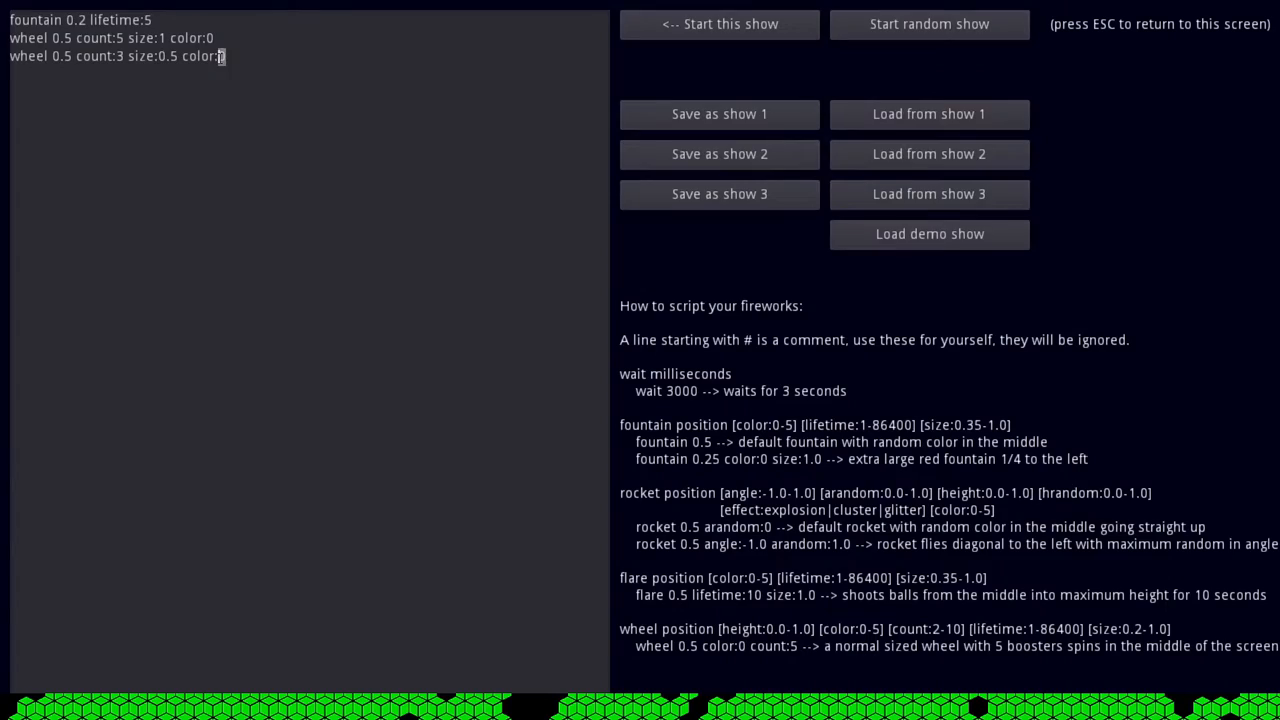
left_click(719, 24)
type("flare 0.5")
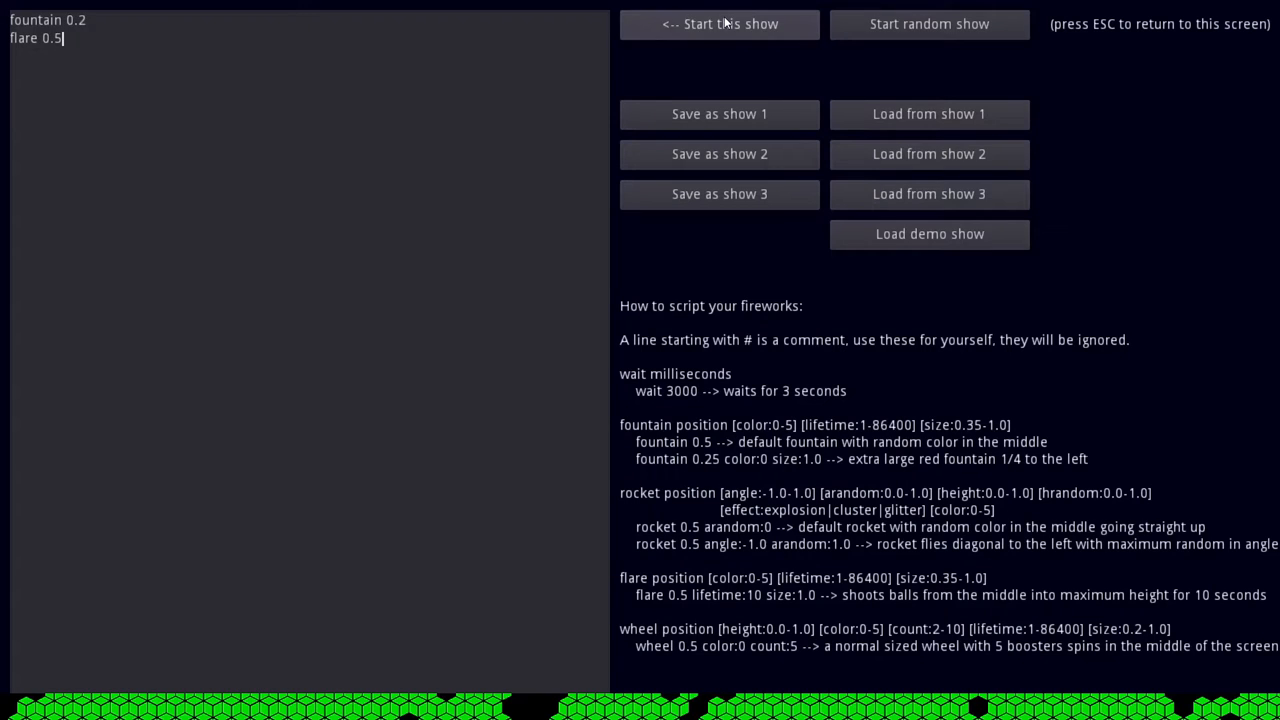
Step: Play the fountain-and-flare show, then add lifetime:5 and a smaller color:1 flare at 0.7 and launch it
left_click(719, 24)
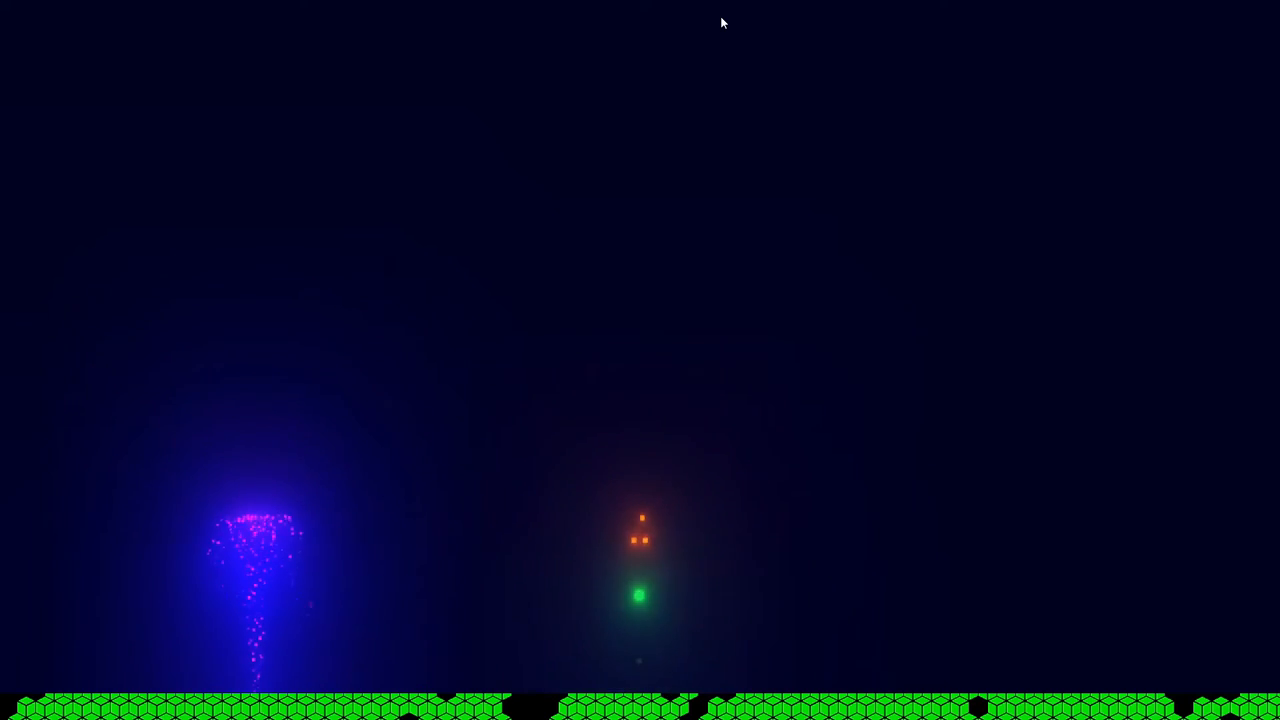
key("Escape")
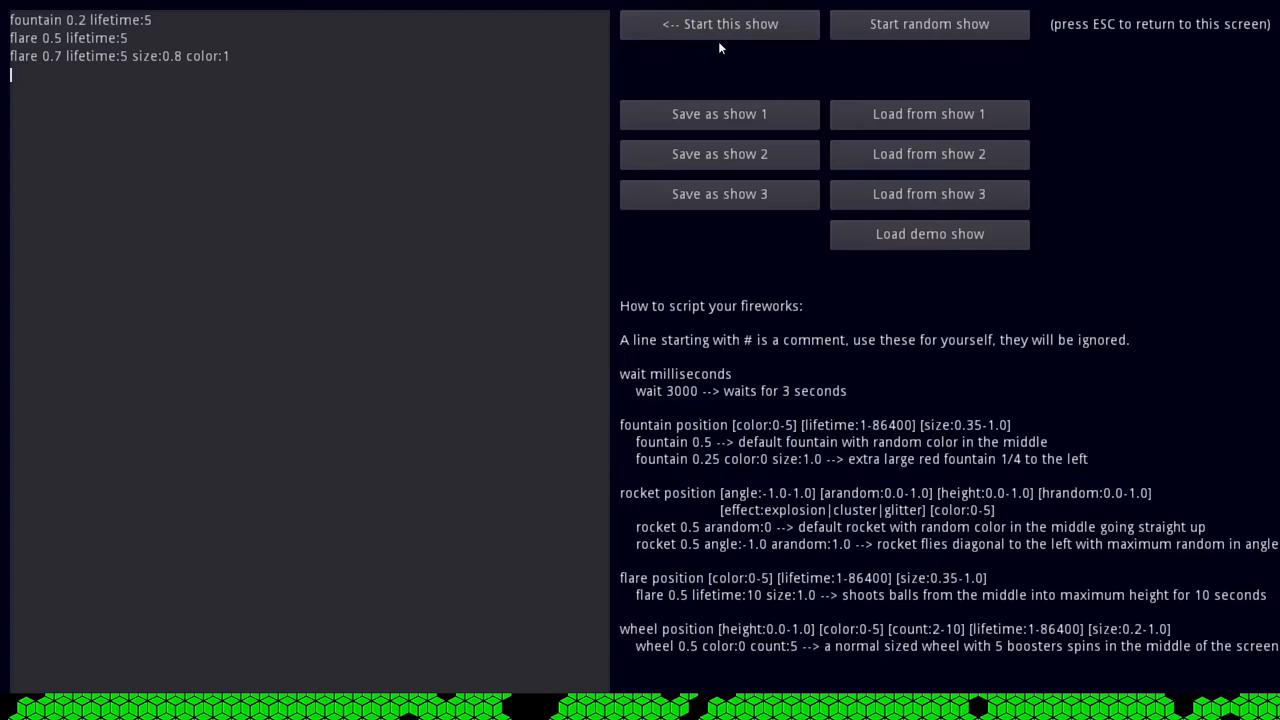
left_click(719, 24)
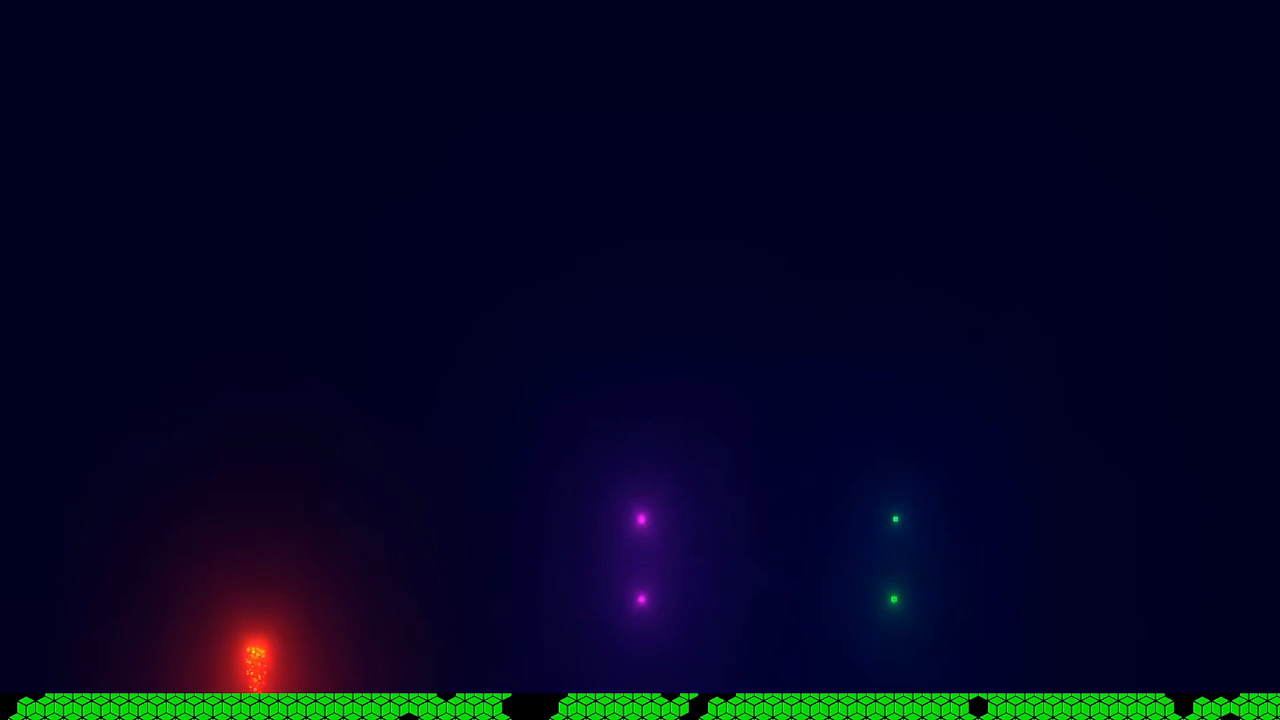